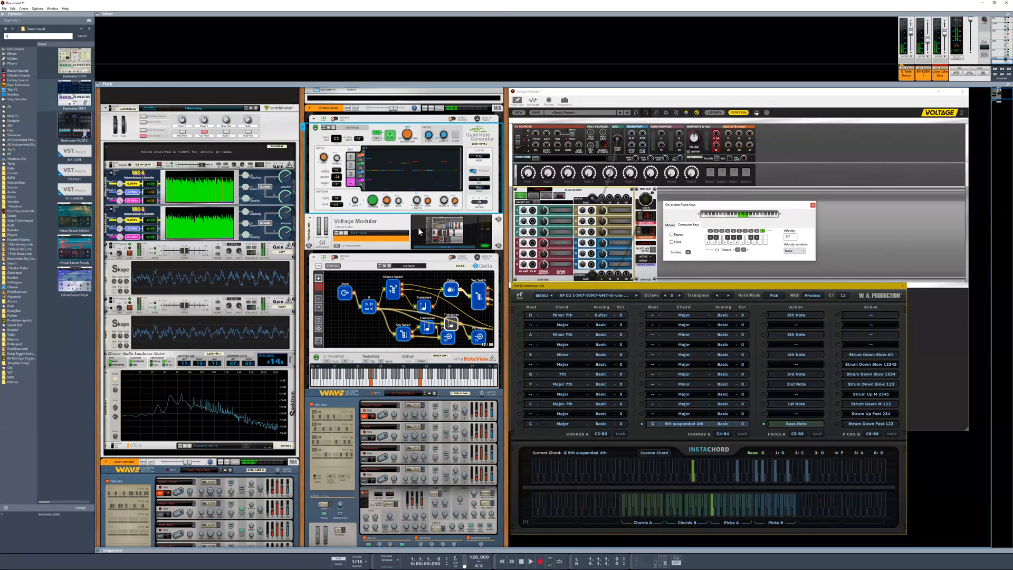
{"action": "left_click", "coordinate": [521, 314]}
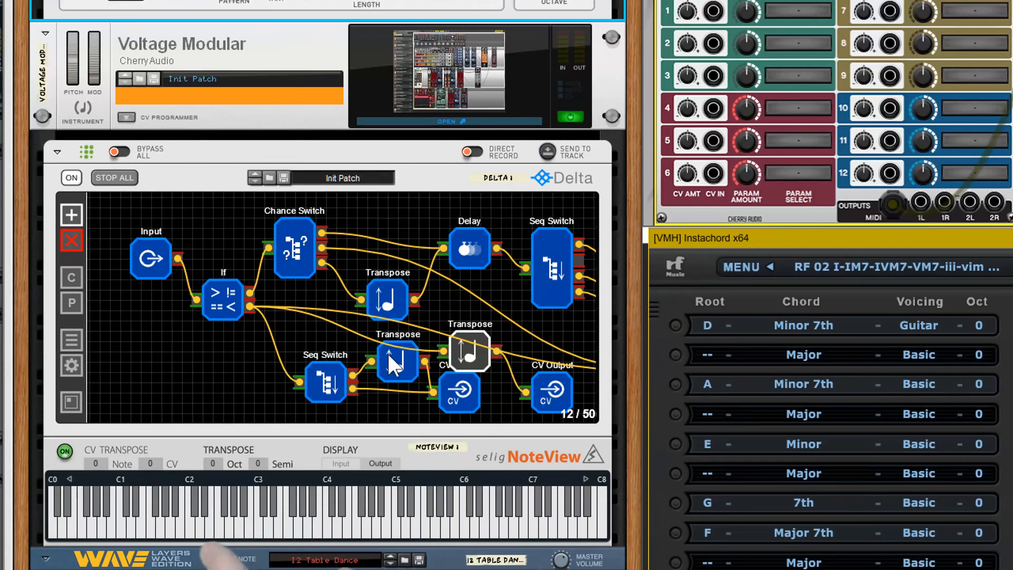
{"action": "scroll", "scroll_direction": "down", "scroll_amount": 3}
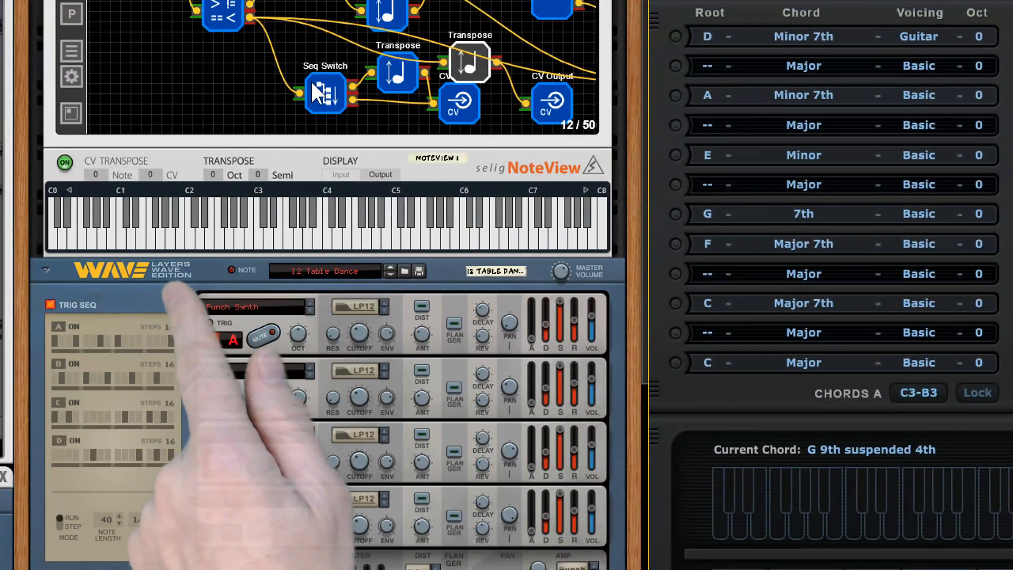